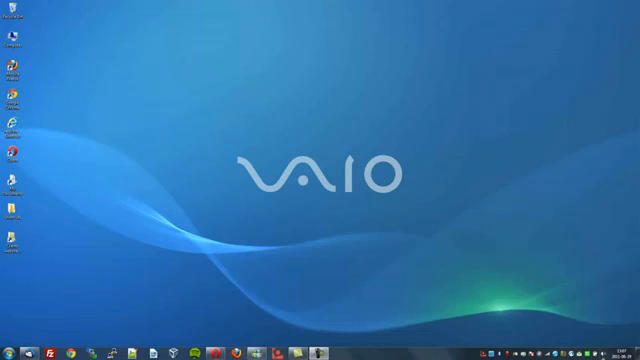
mouse_move(484, 260)
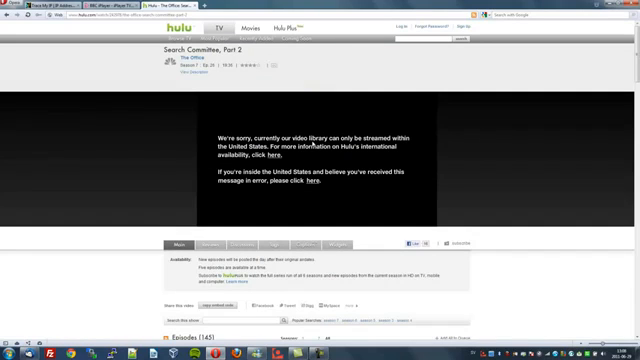
mouse_move(312, 152)
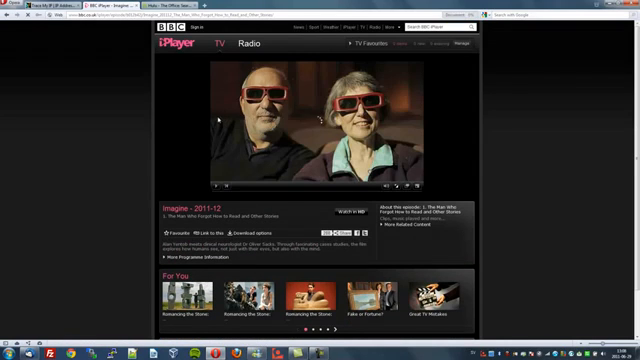
Open the Imagine 2011-12 programme page in BBC iPlayer and start its player.
click(320, 128)
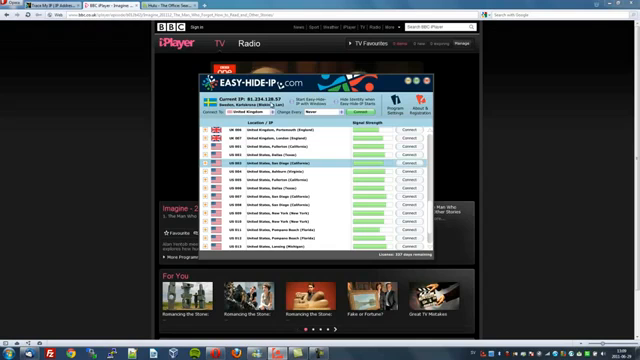
Scroll through the Easy-Hide-IP server list across several countries back to the United States servers.
scroll(up, 3)
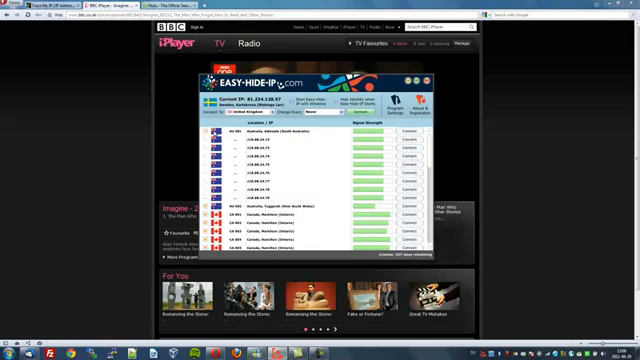
scroll(down, 3)
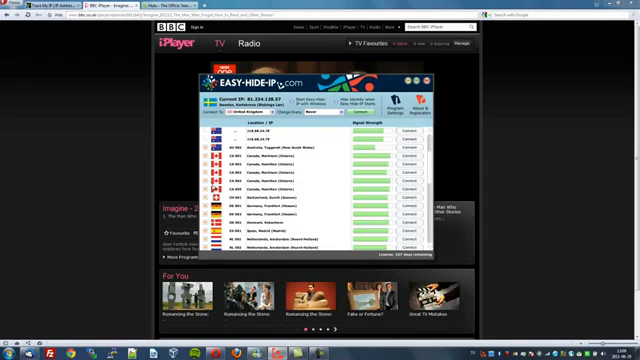
scroll(down, 3)
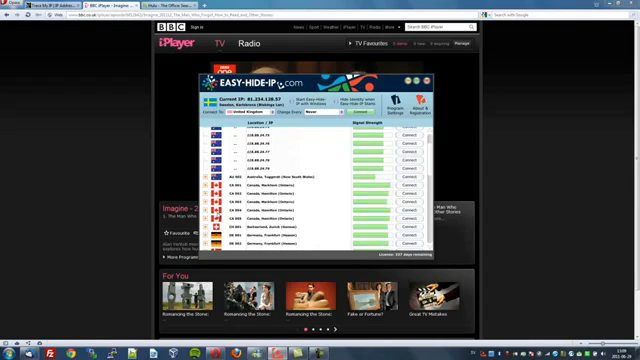
scroll(up, 3)
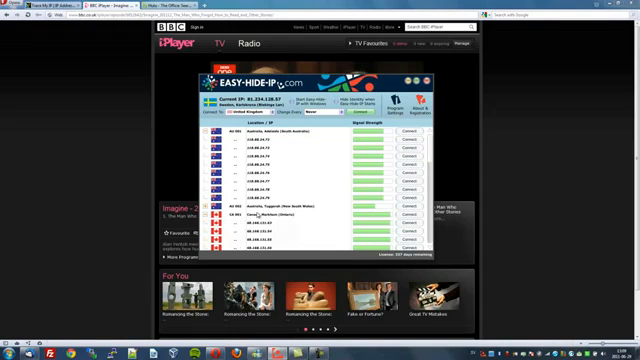
scroll(down, 3)
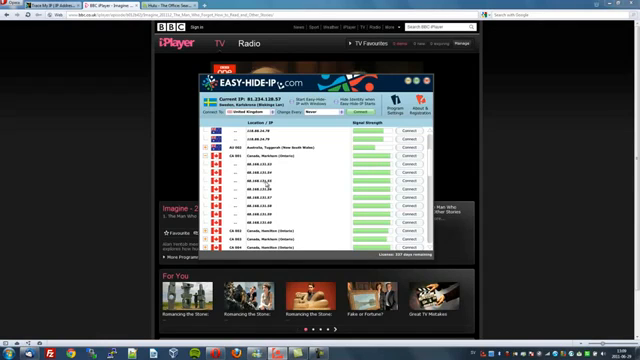
scroll(down, 3)
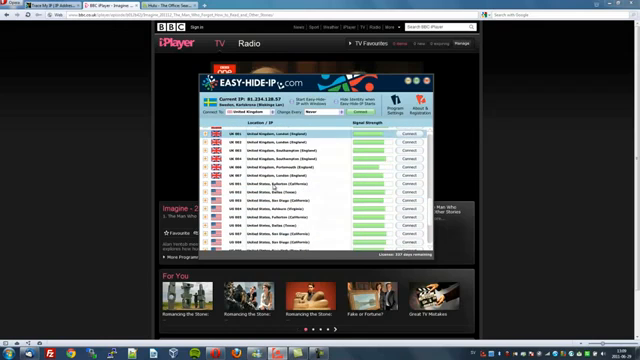
Scroll to a United States server in Easy-Hide-IP and connect to it.
scroll(down, 3)
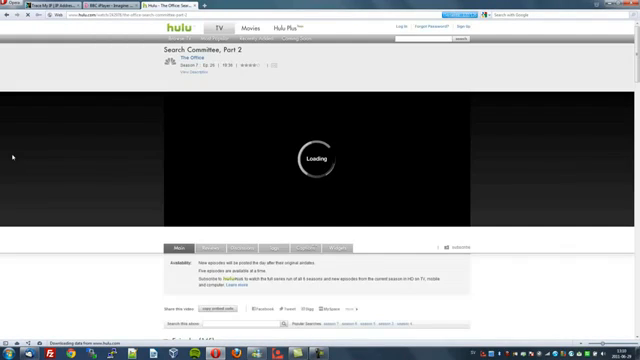
mouse_move(92, 162)
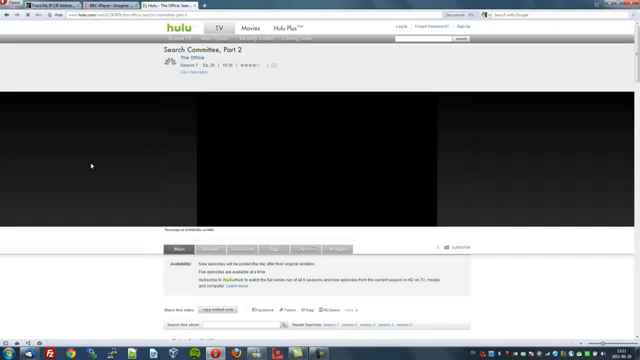
Reload the Hulu episode of The Office so the video player loads through the US connection.
click(320, 164)
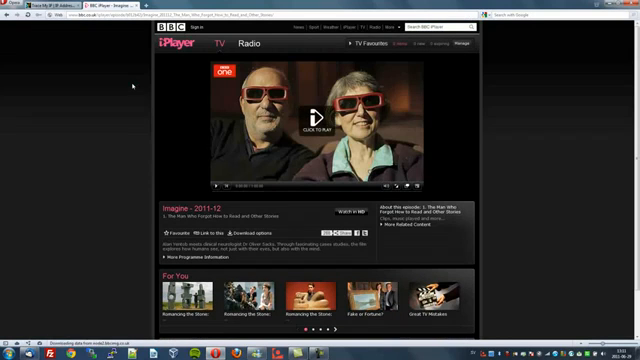
Reload the BBC iPlayer Imagine programme and start playback through the UK connection.
click(312, 118)
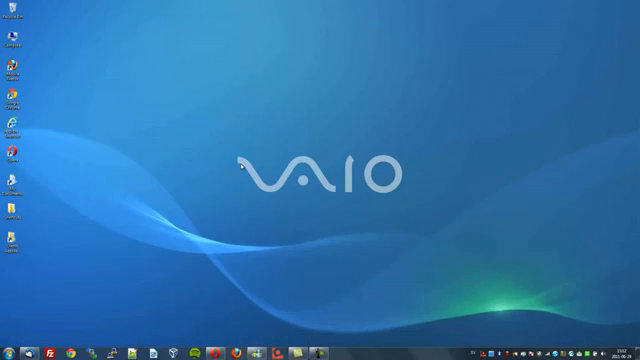
mouse_move(248, 162)
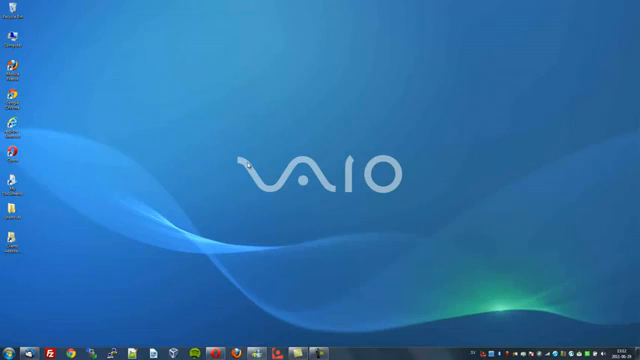
mouse_move(256, 160)
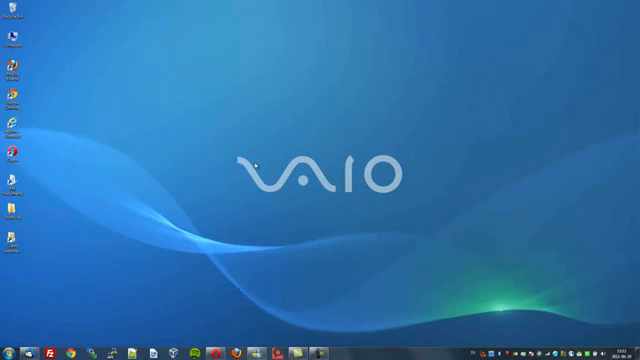